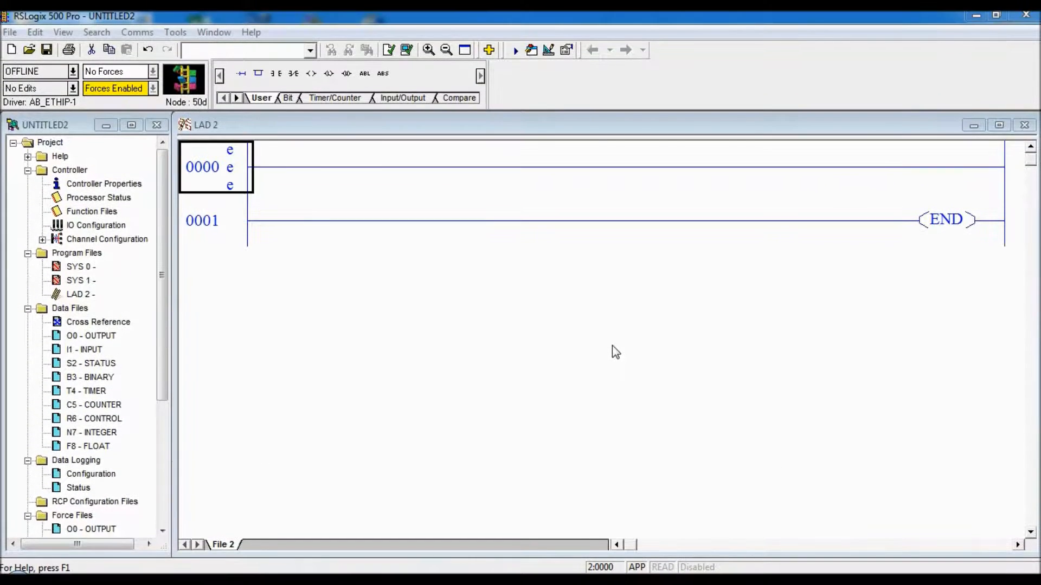
pyautogui.moveTo(292, 80)
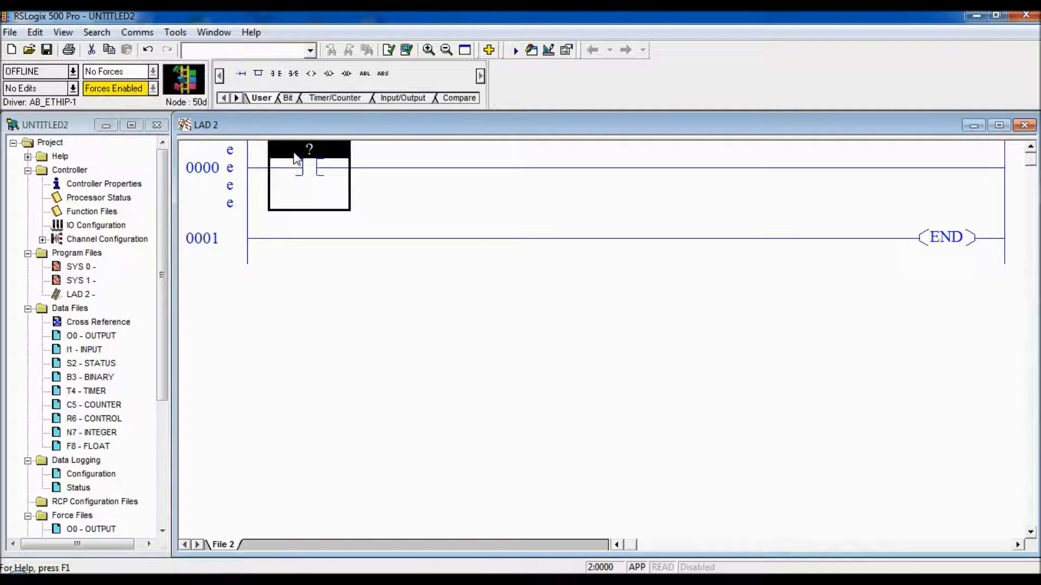
# - Place an examine-if-closed contact on rung 0000 addressed I:0/1 with symbol GREENPB
pyautogui.write('I')
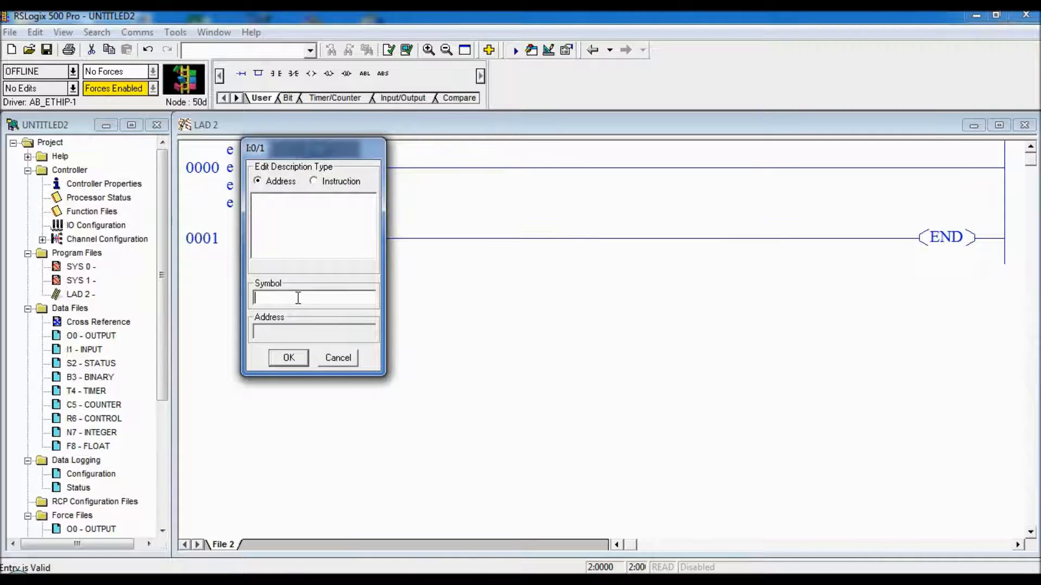
pyautogui.write('GREENPB')
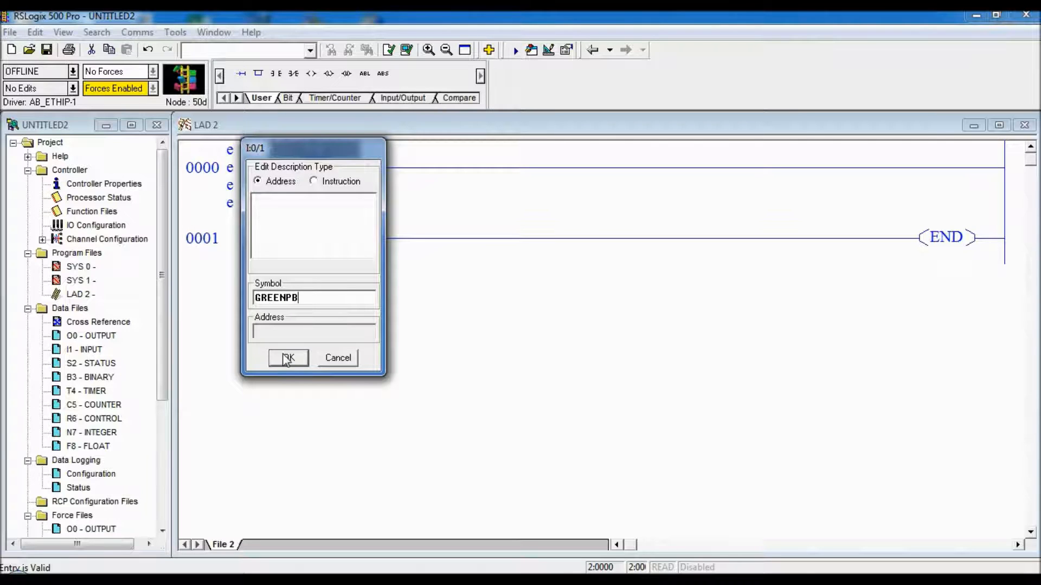
pyautogui.click(288, 359)
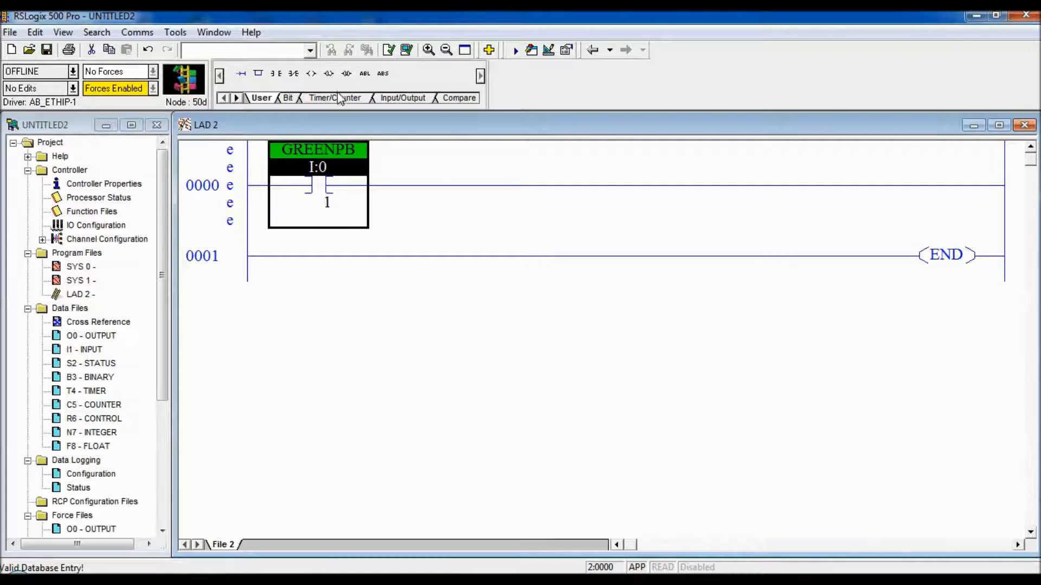
# - Add a count-up counter C5:0 with symbol COUNTER to rung 0000, entering 20
pyautogui.click(335, 98)
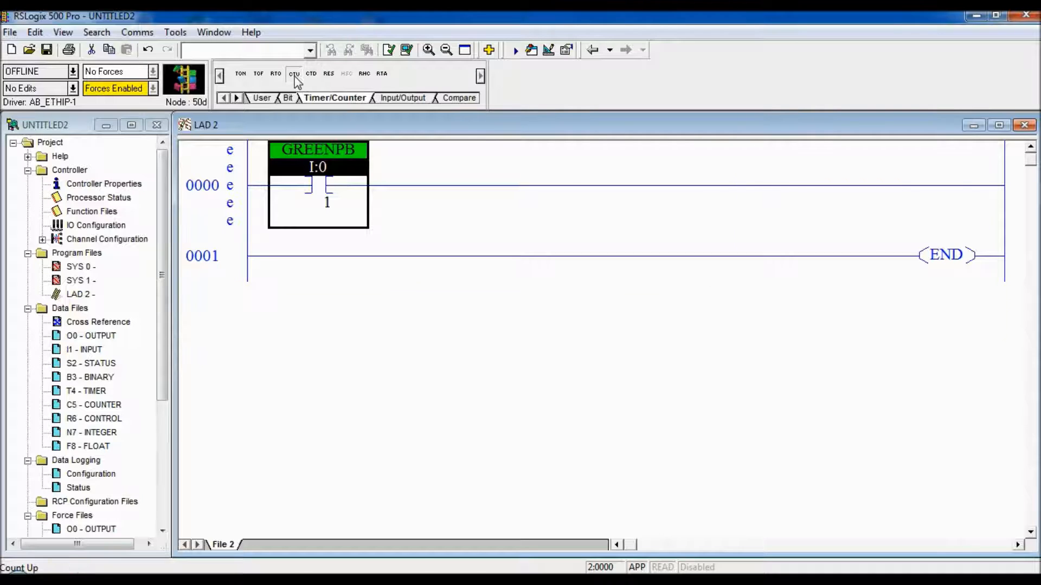
pyautogui.click(293, 73)
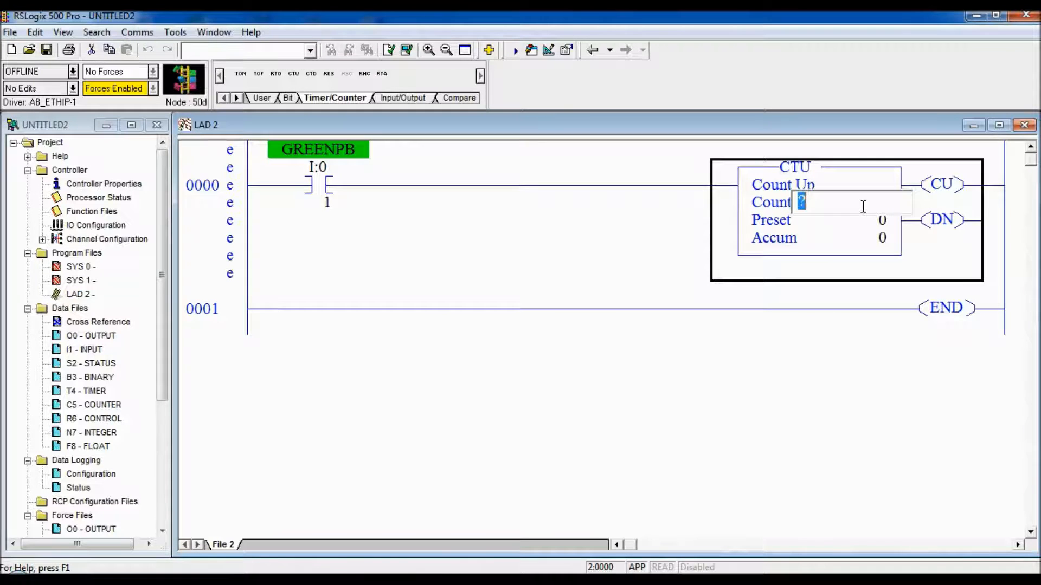
pyautogui.write('C5:0')
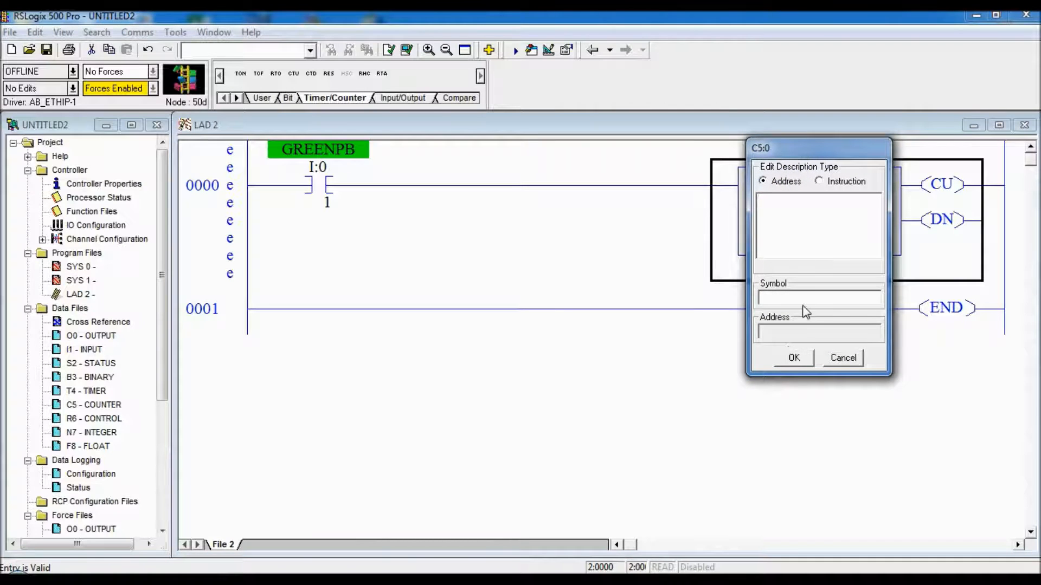
pyautogui.write('Counter')
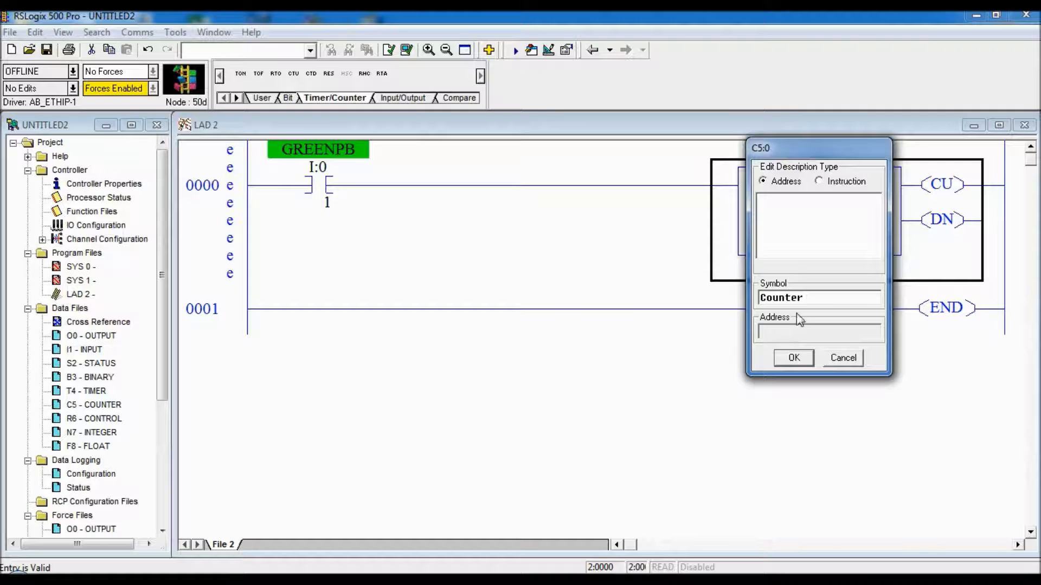
pyautogui.click(793, 357)
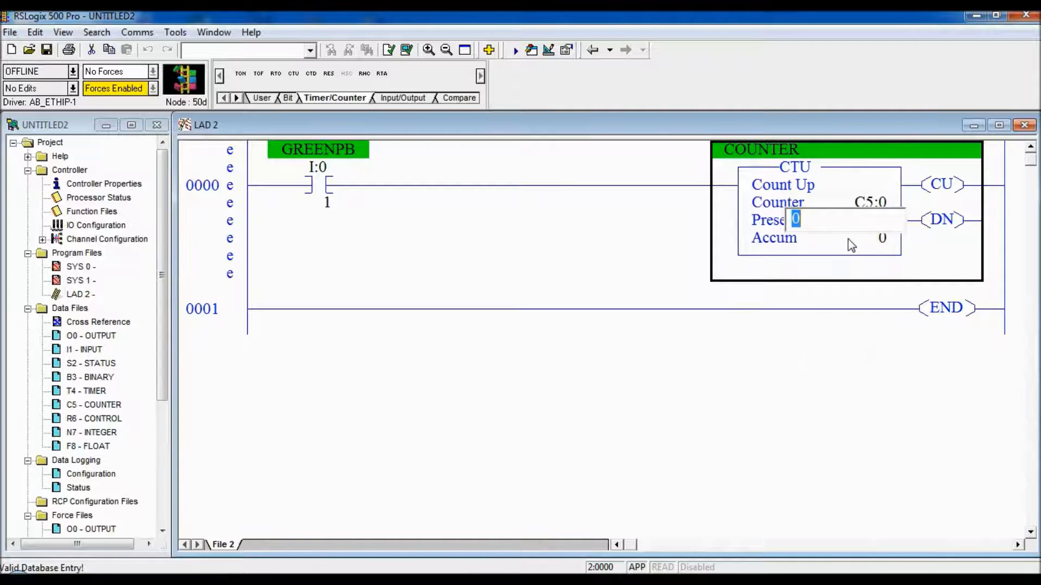
pyautogui.write('20')
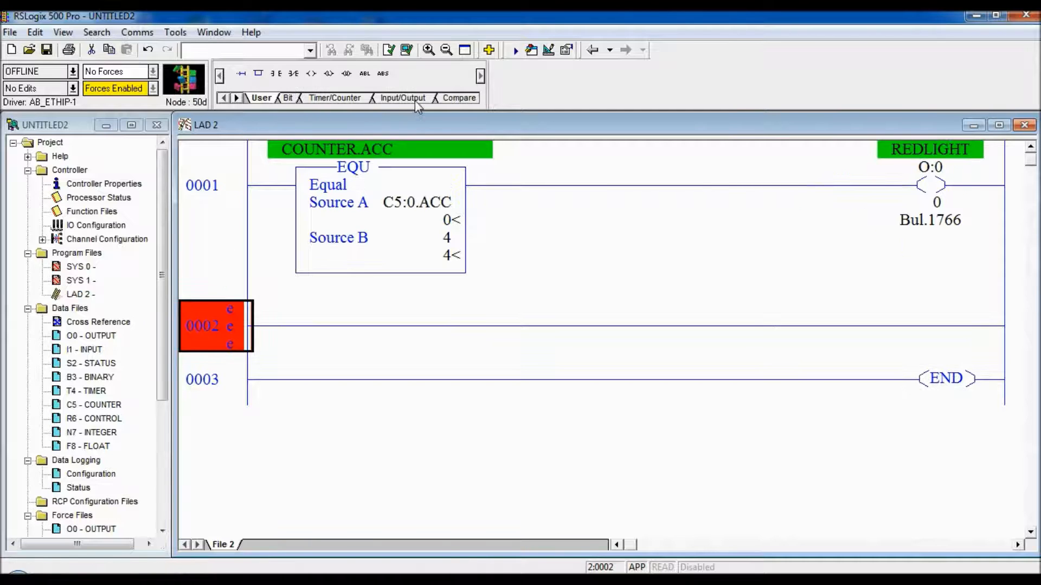
# - Add a GRT to rung 0002 comparing C5:0.ACC (COUNTER) greater than 7
pyautogui.click(236, 97)
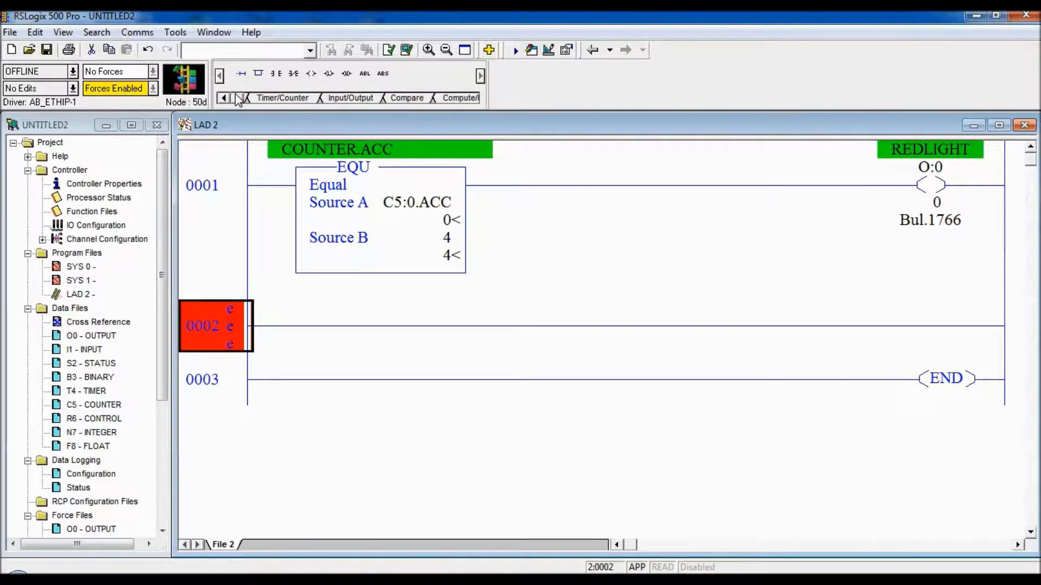
pyautogui.click(405, 97)
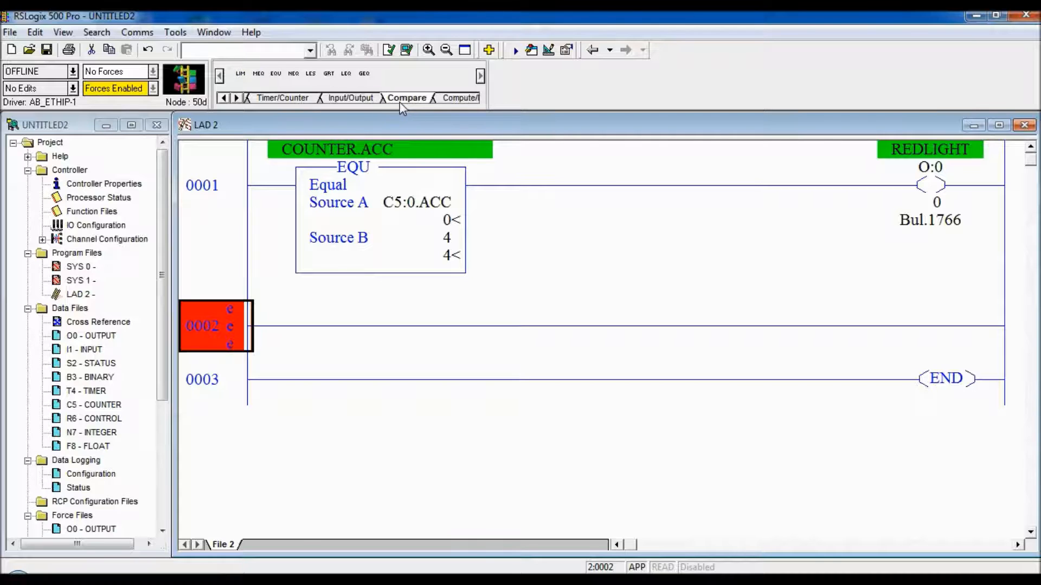
pyautogui.click(329, 73)
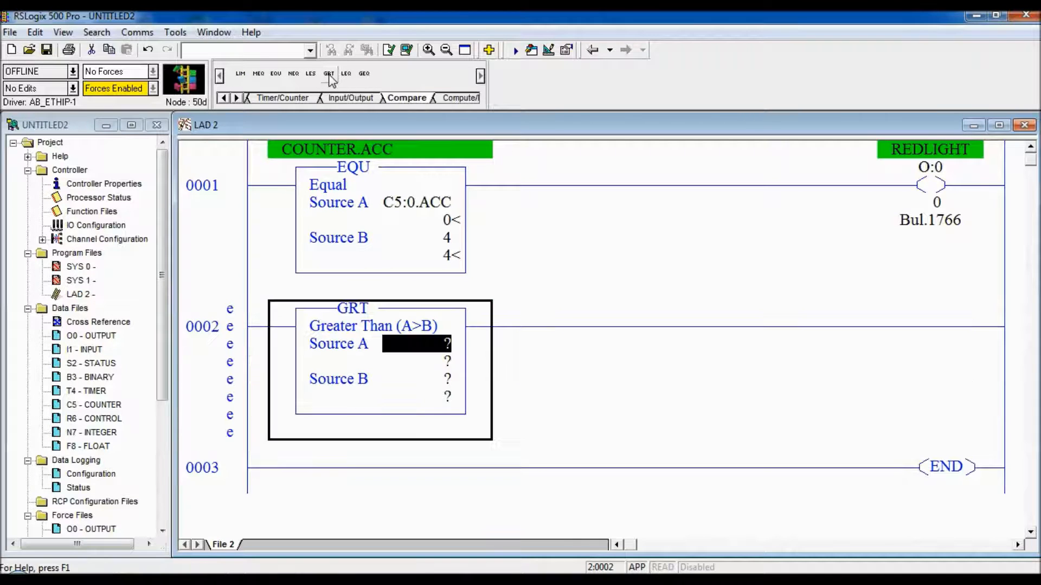
pyautogui.moveTo(415, 389)
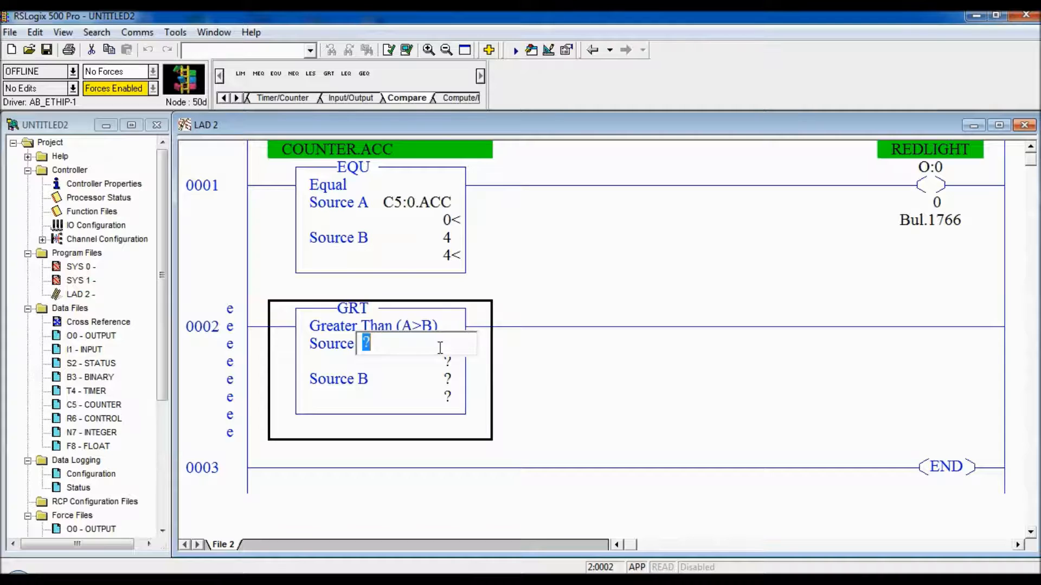
pyautogui.write('COUN')
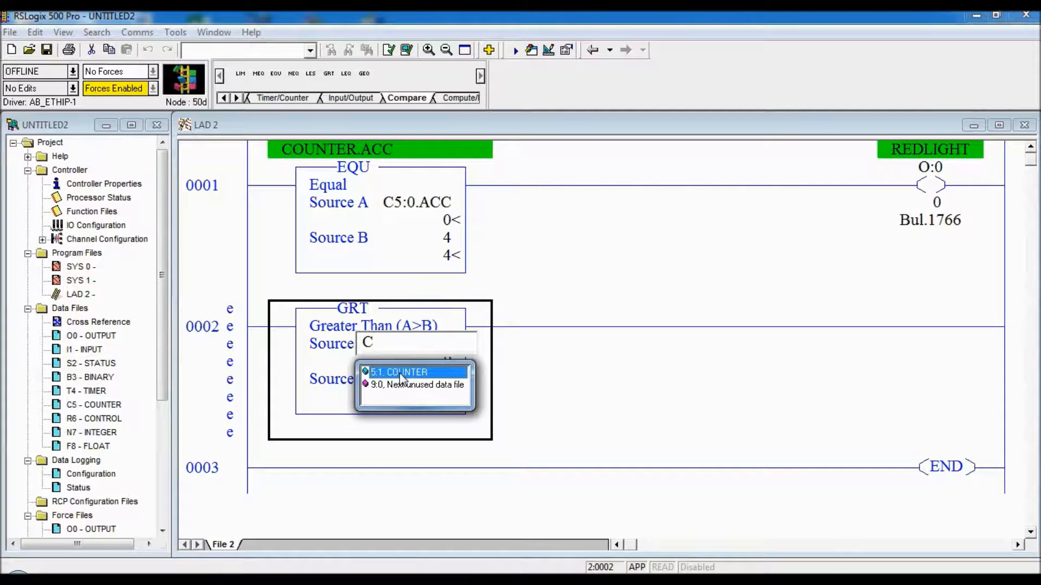
pyautogui.write('5:0.ACC')
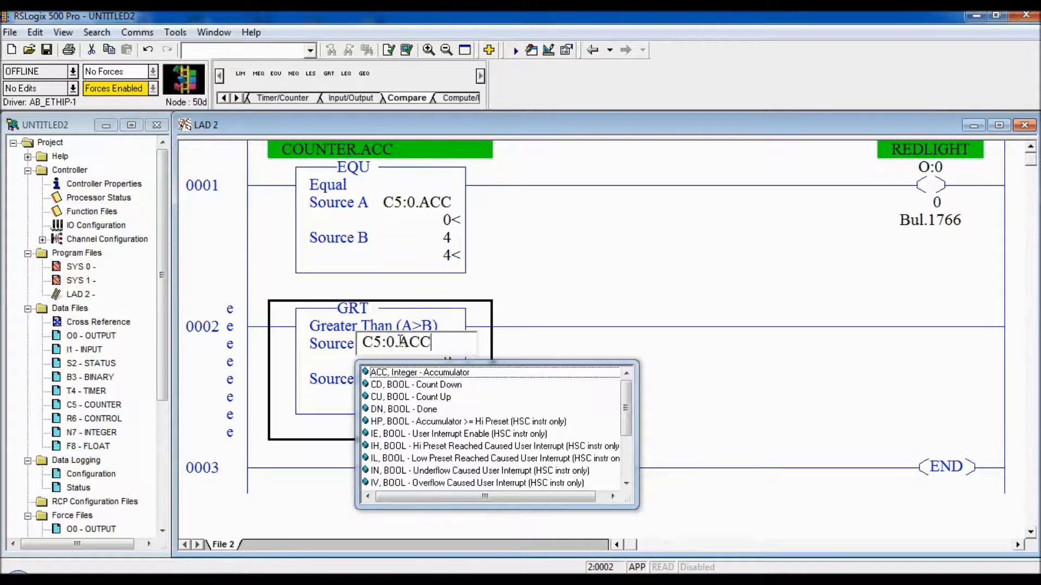
pyautogui.click(412, 372)
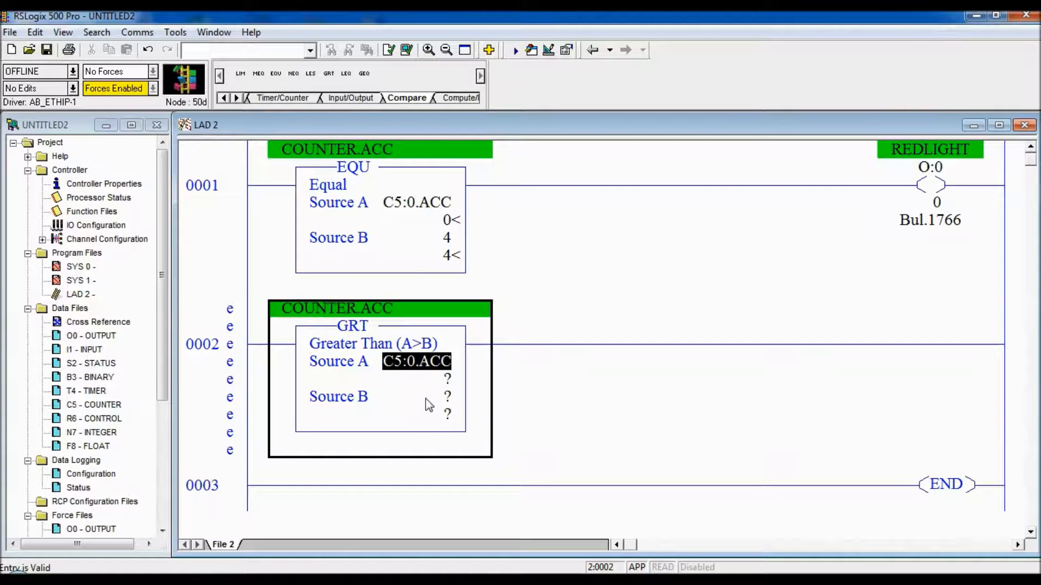
pyautogui.click(447, 396)
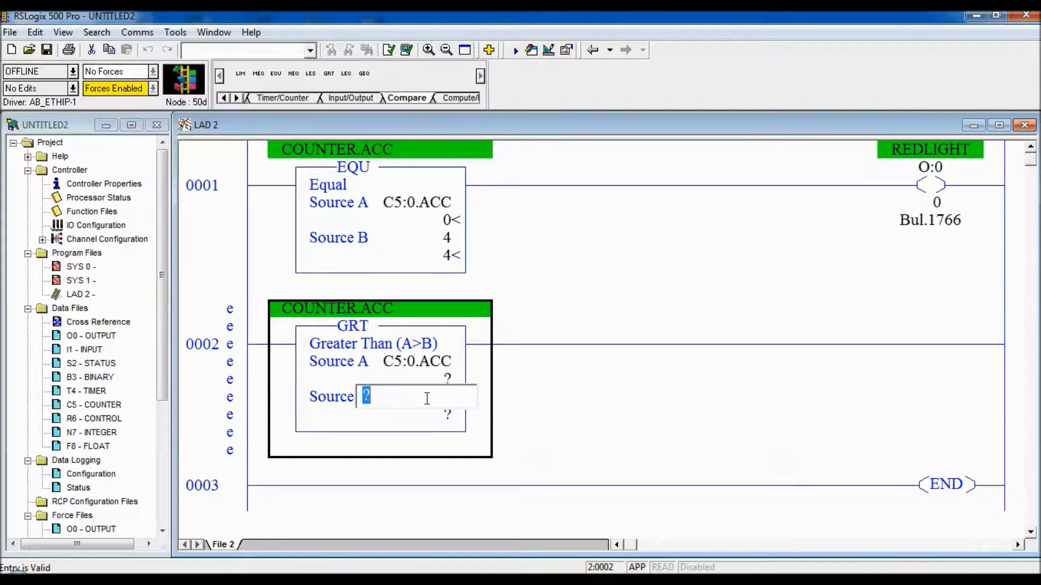
pyautogui.write('7')
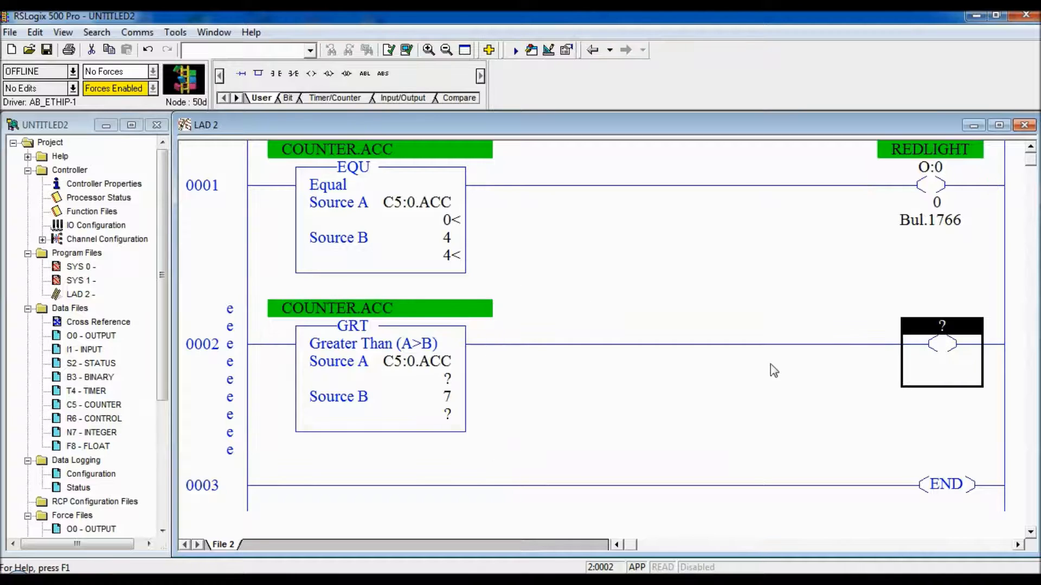
# - Address rung 0002's output coil as O:0/1 (GREENLIGHT)
pyautogui.write('O')
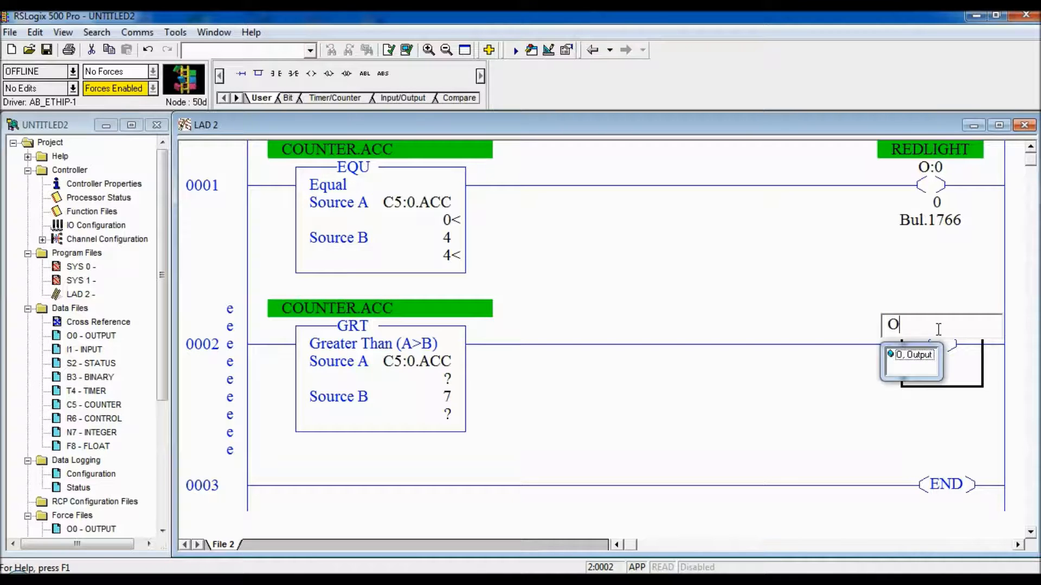
pyautogui.write(':0/')
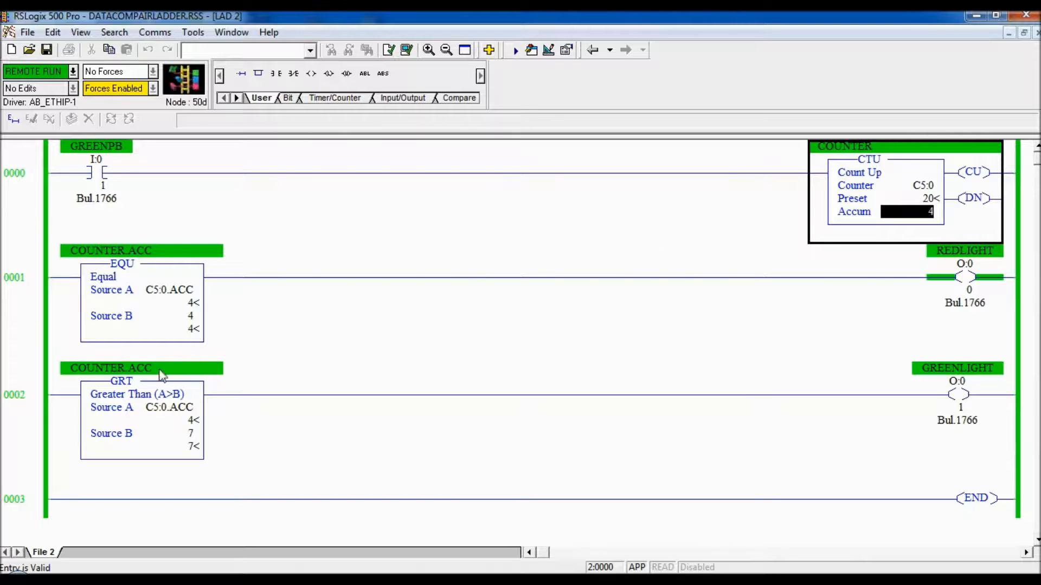
pyautogui.moveTo(174, 306)
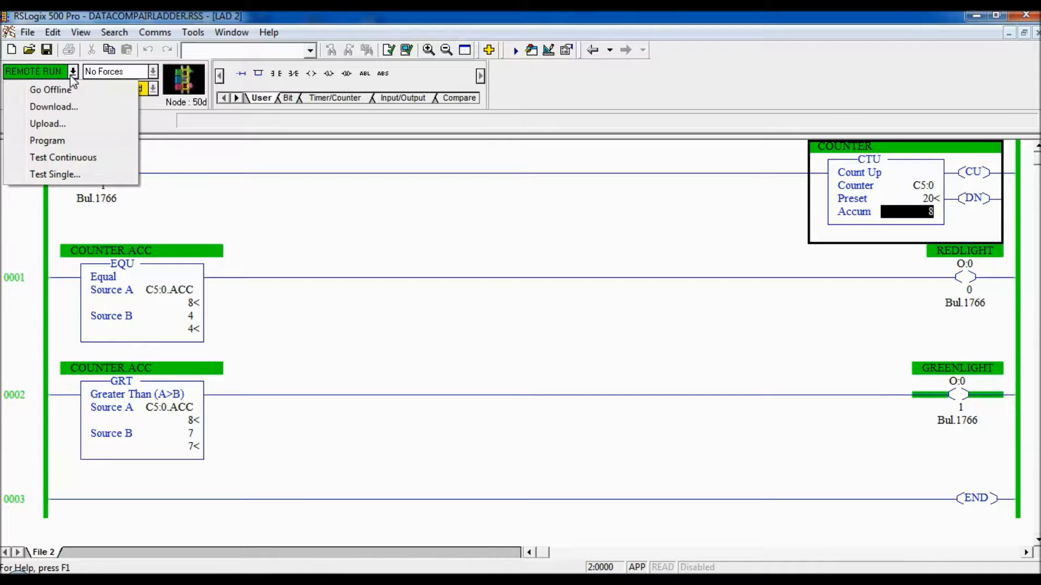
pyautogui.moveTo(48, 123)
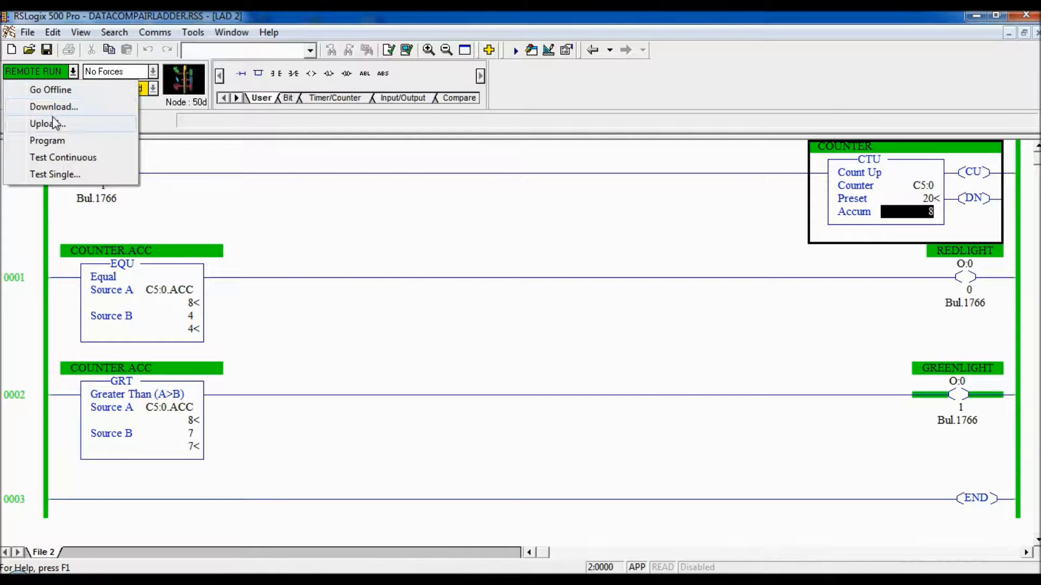
# - Take the project offline from the MicroLogix 1400 via the online mode dropdown
pyautogui.click(51, 89)
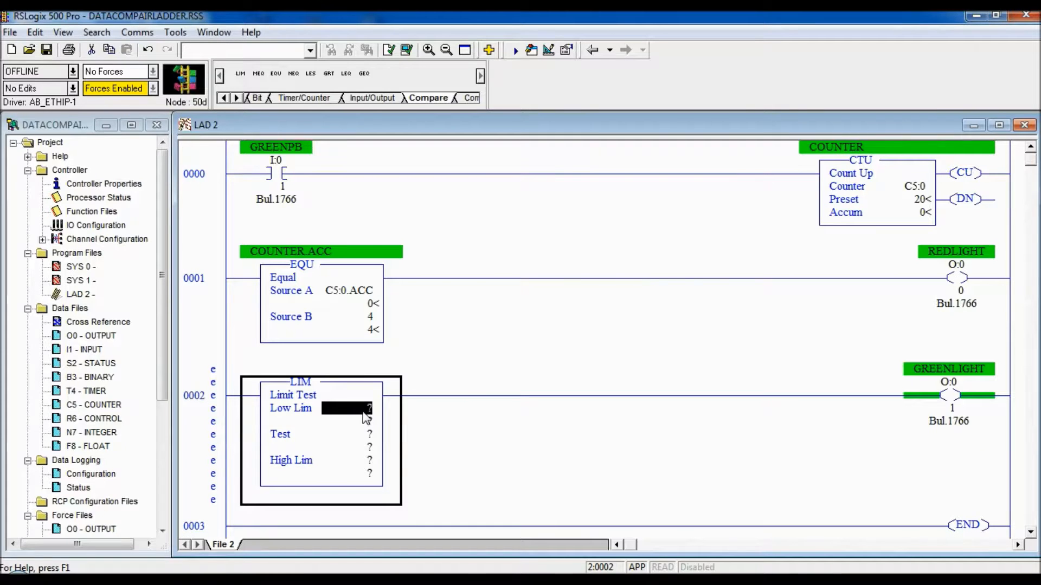
# - Fill in rung 0002's LIM with low limit 7, high limit 10, test C5:0.ACC
pyautogui.click(345, 408)
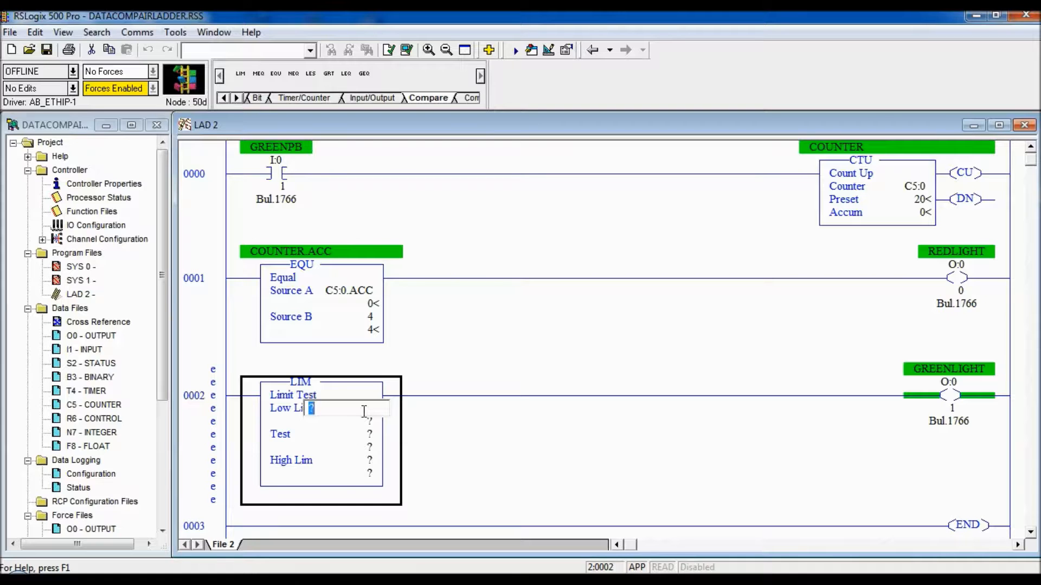
pyautogui.write('7')
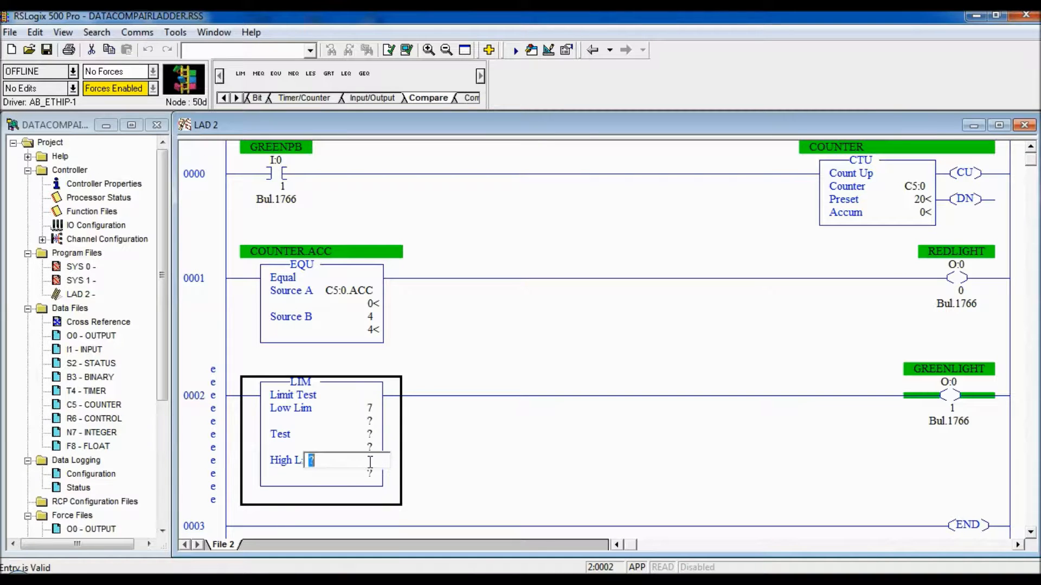
pyautogui.write('10')
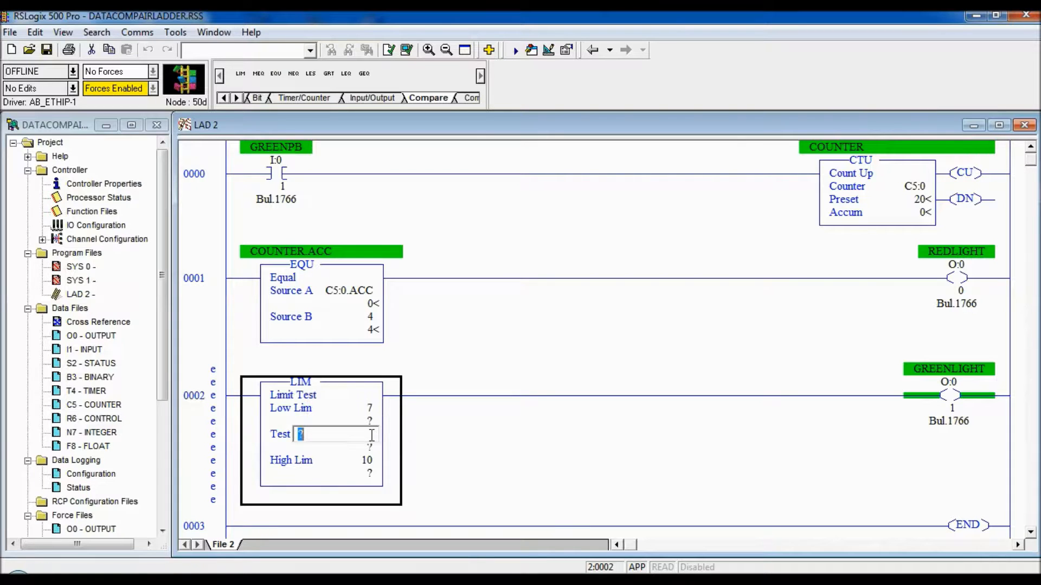
pyautogui.write('C5')
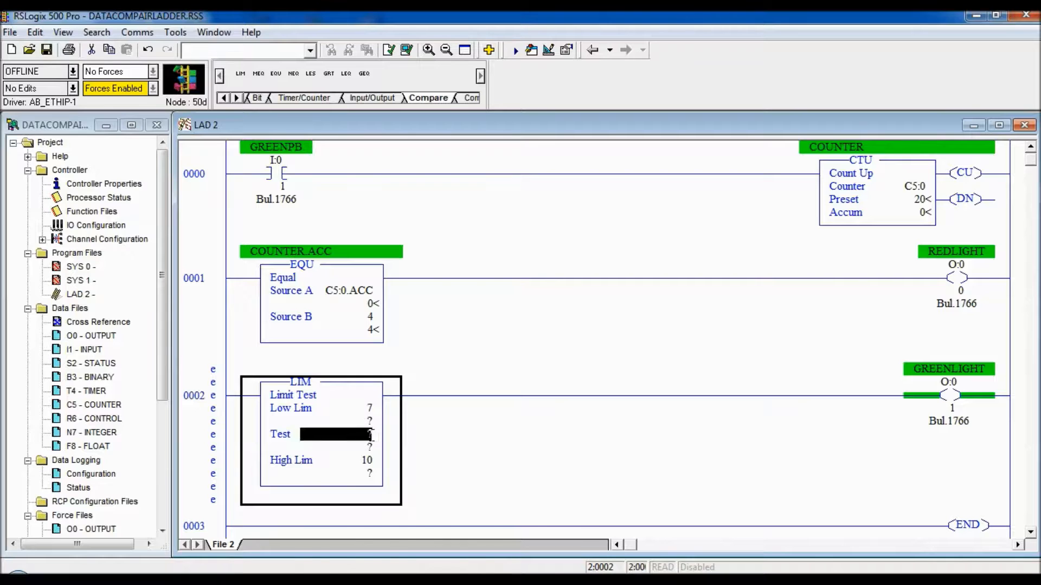
pyautogui.write('C5:0.ACC')
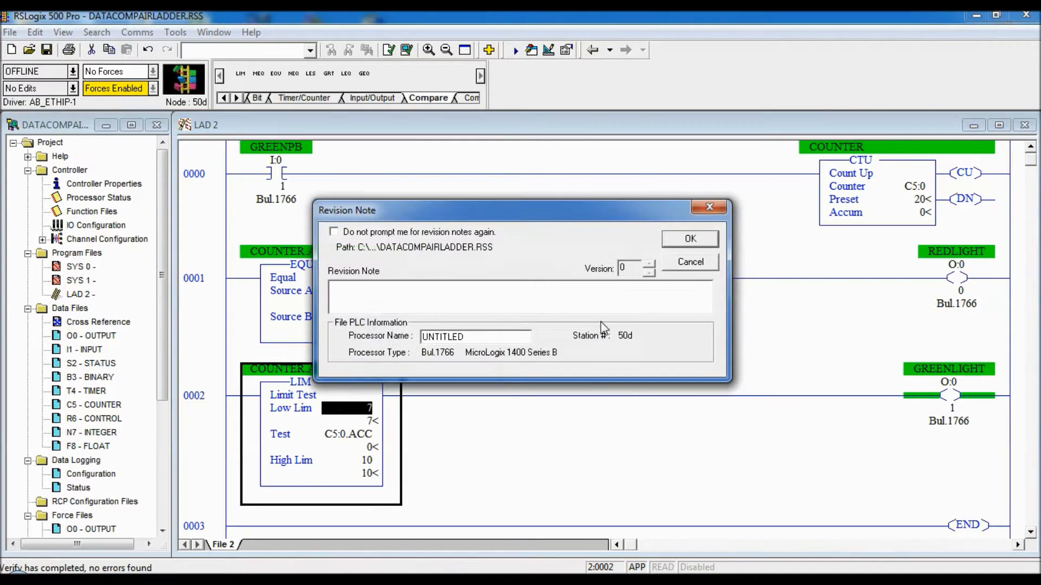
# - Accept the revision note, confirm the download, allow Program mode, then return to Run
pyautogui.click(689, 238)
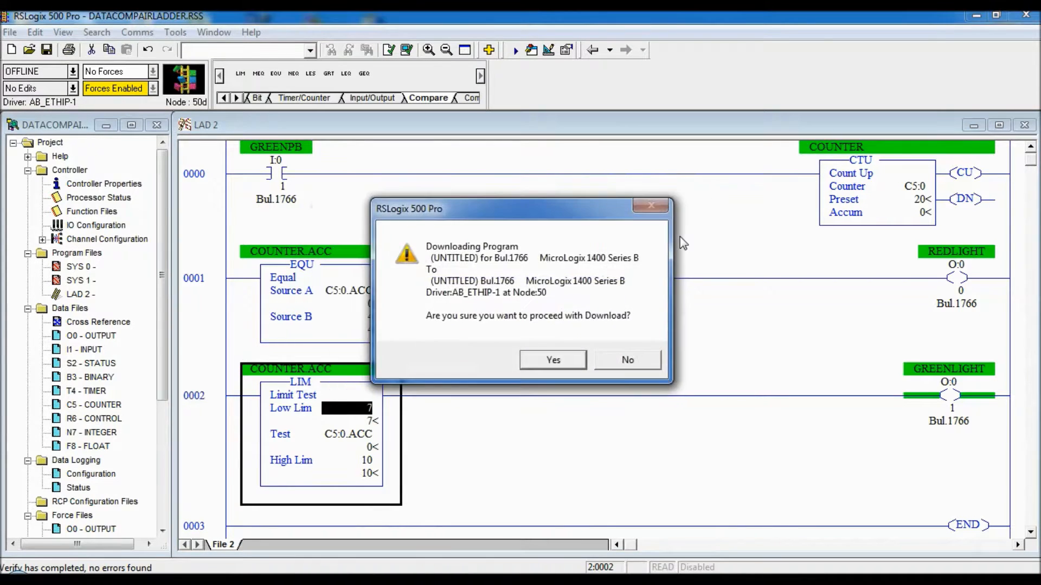
pyautogui.click(552, 360)
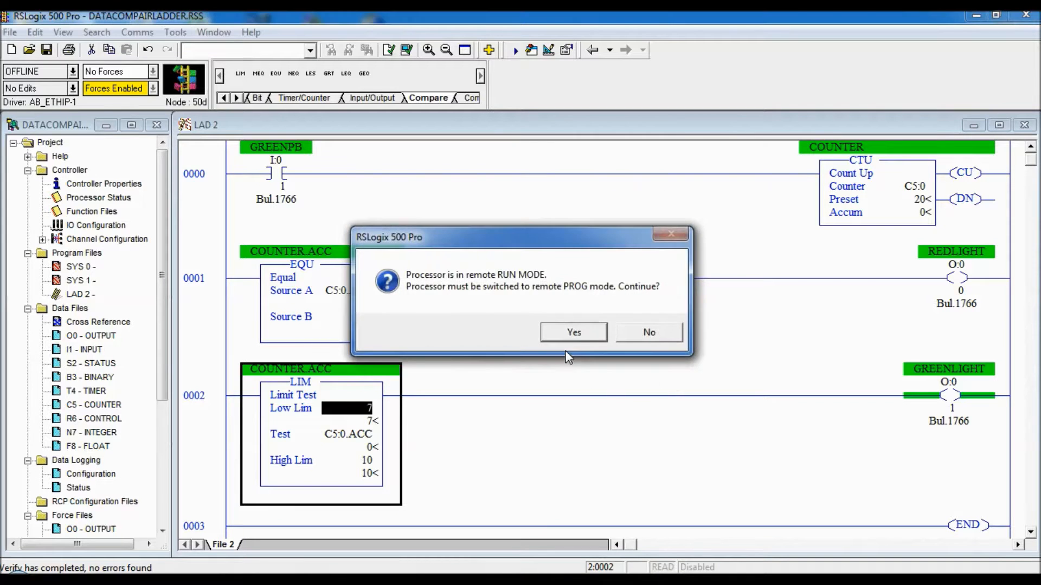
pyautogui.click(573, 332)
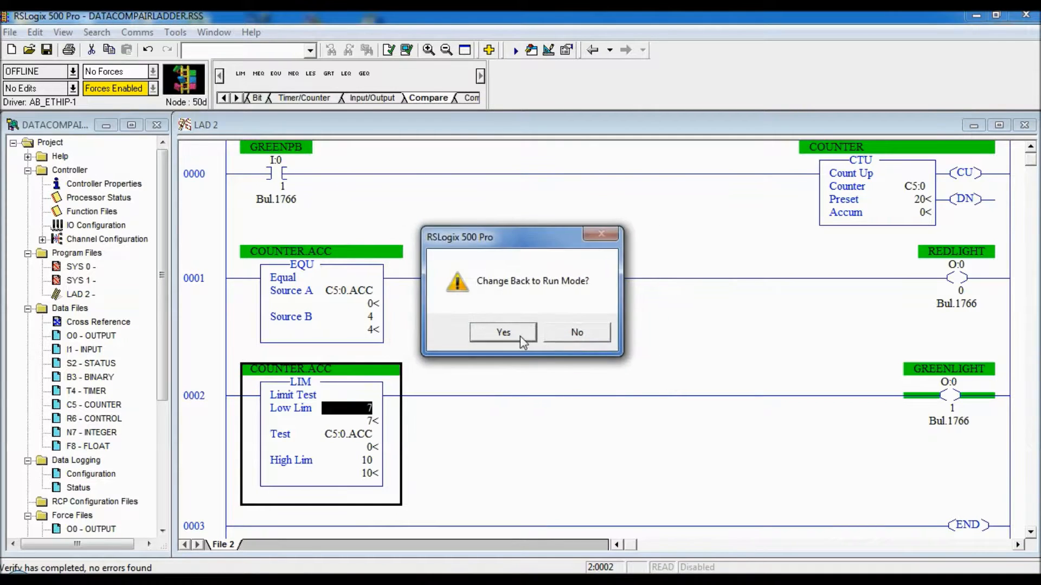
pyautogui.click(503, 333)
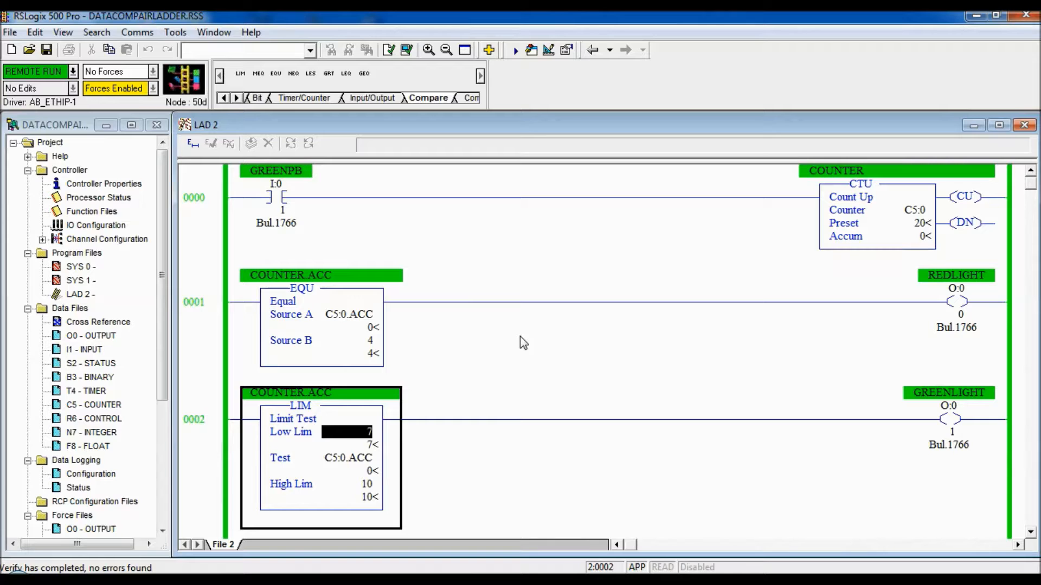